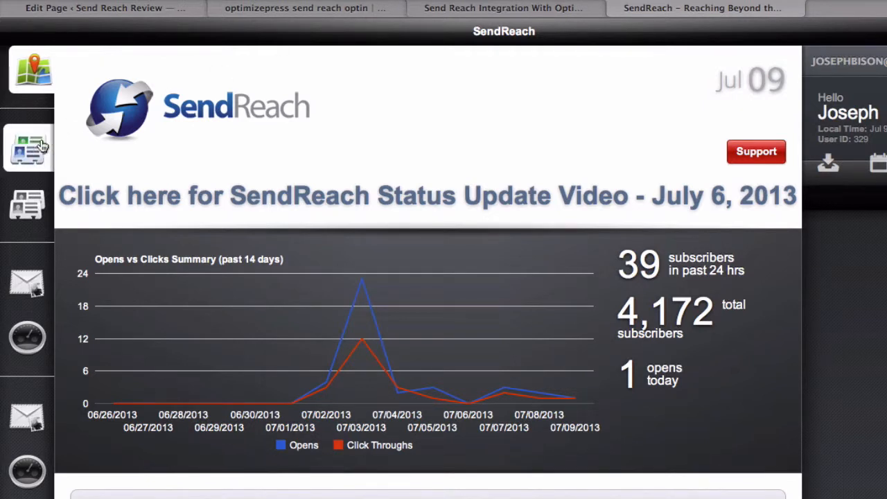
{"action": "mouse_move", "coordinate": [29, 147]}
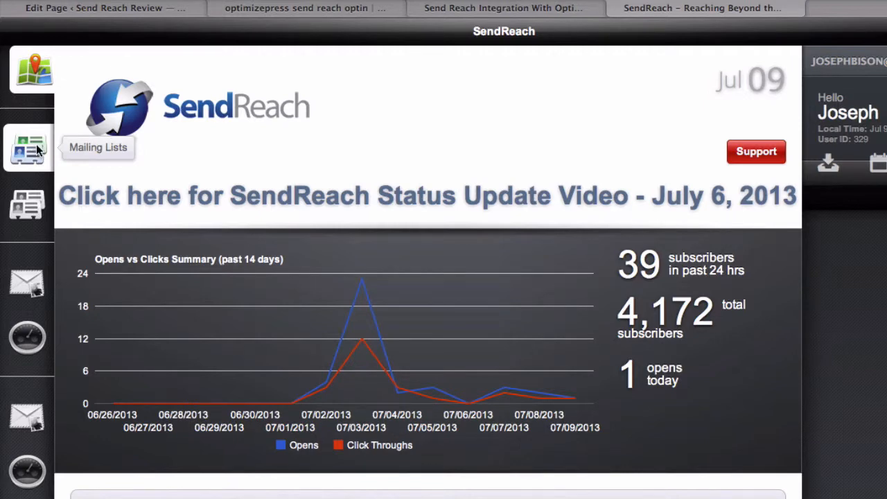
- Show the mailing lists for the sendreach test page list, then return to the integration article
{"action": "left_click", "coordinate": [27, 147]}
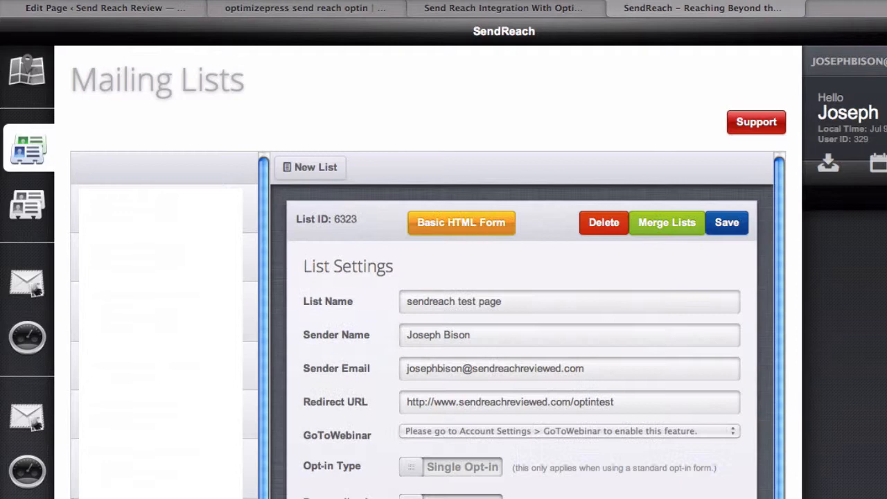
{"action": "left_click", "coordinate": [501, 8]}
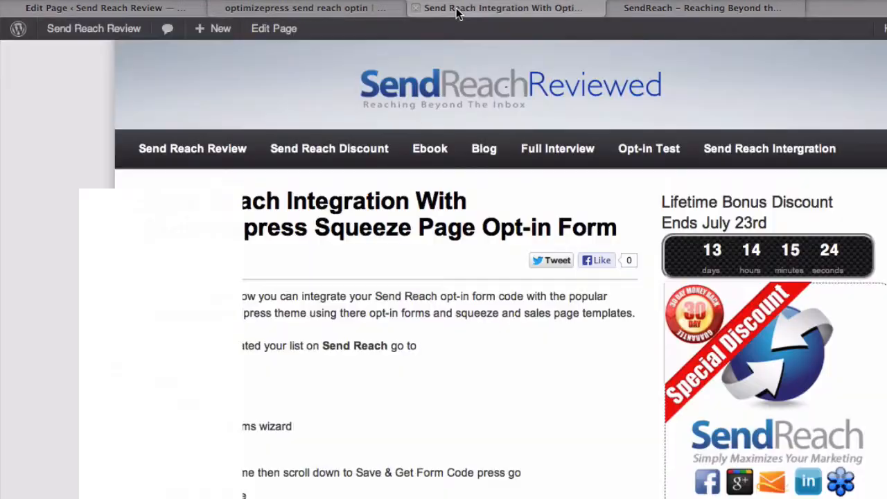
- In the squeeze page editor, locate Opt-in / Squeeze Form Options and show the Autoresponder Code box
{"action": "left_click", "coordinate": [298, 9]}
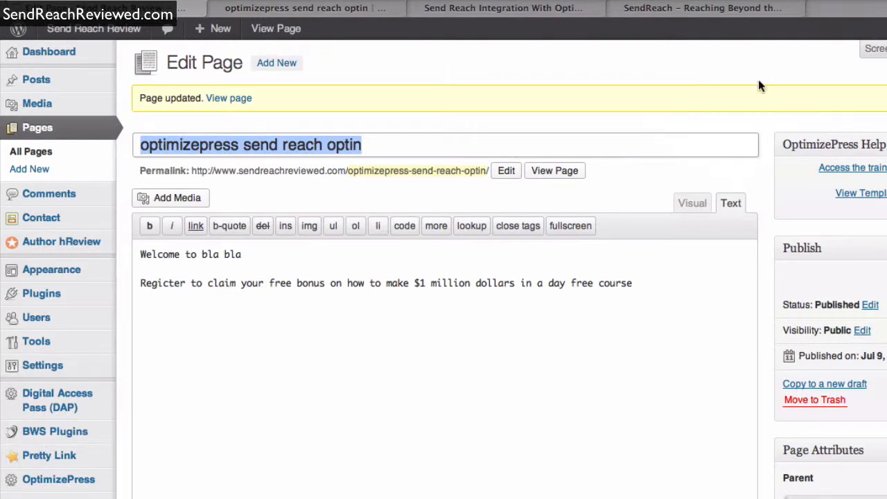
{"action": "scroll", "scroll_direction": "down", "scroll_amount": 3}
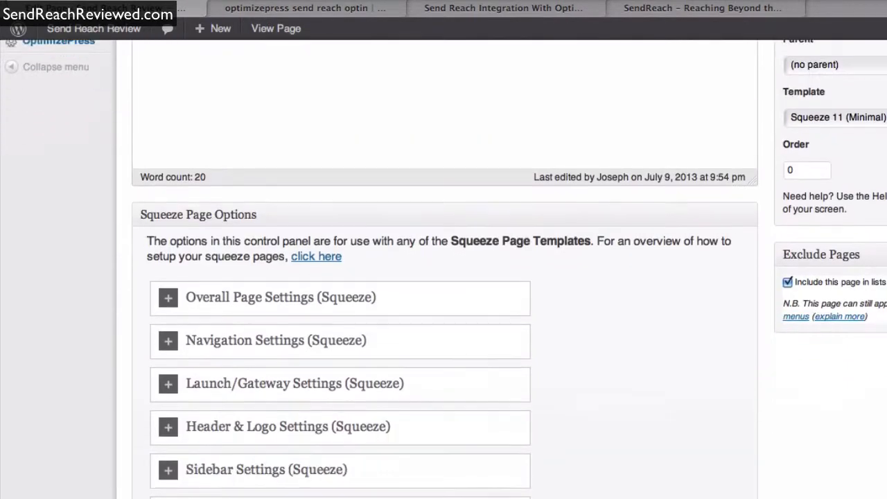
{"action": "scroll", "scroll_direction": "down", "scroll_amount": 3}
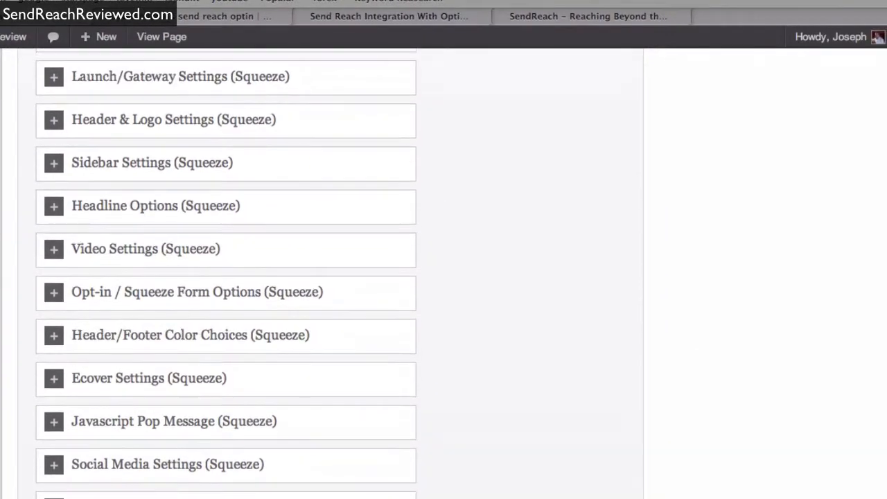
{"action": "scroll", "scroll_direction": "up", "scroll_amount": 3}
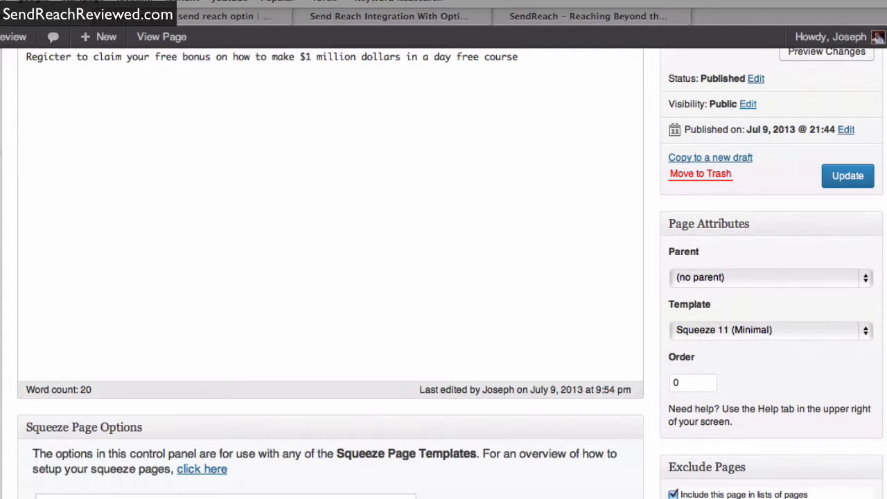
{"action": "scroll", "scroll_direction": "down", "scroll_amount": 3}
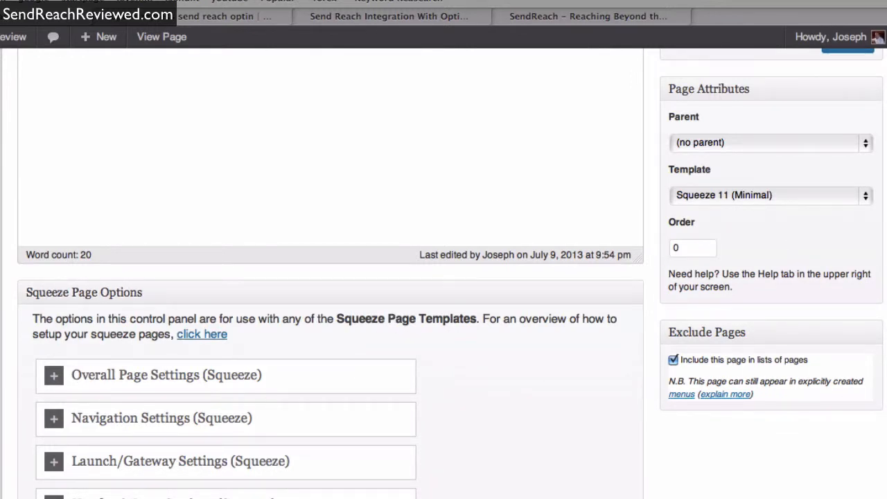
{"action": "scroll", "scroll_direction": "down", "scroll_amount": 3}
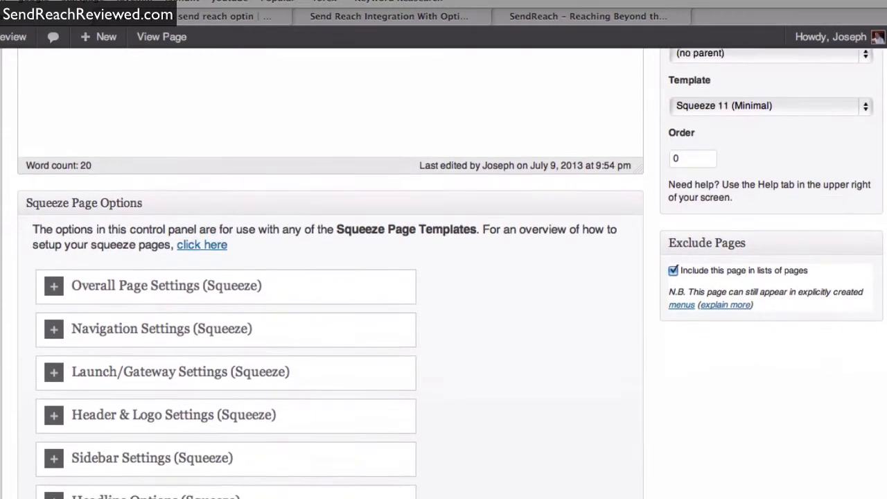
{"action": "scroll", "scroll_direction": "down", "scroll_amount": 3}
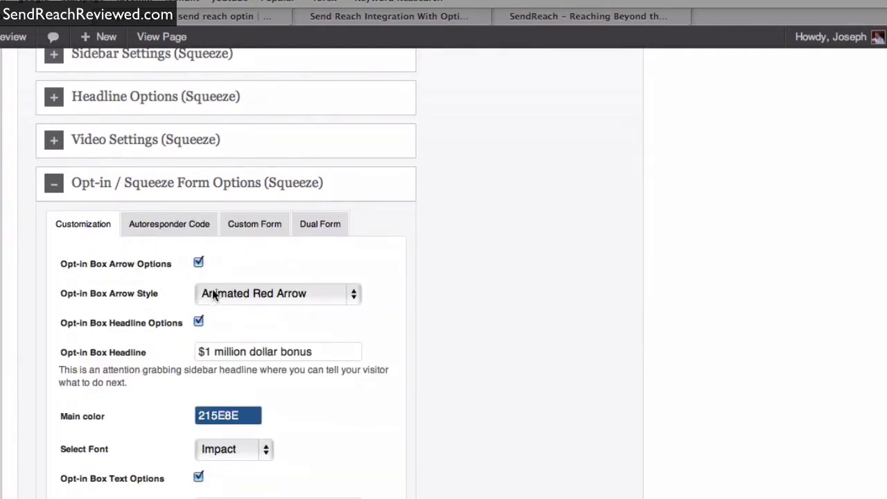
{"action": "left_click", "coordinate": [169, 224]}
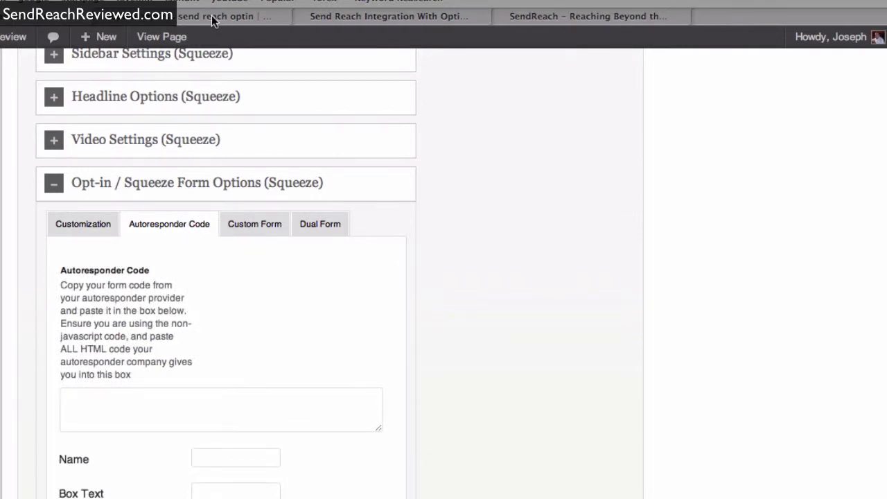
{"action": "left_click", "coordinate": [391, 17]}
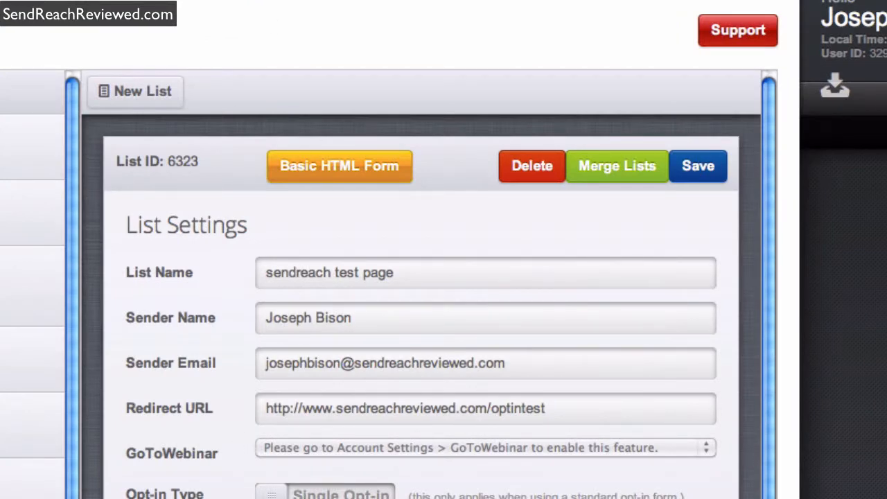
- Create a new web form named 'send reach test' and save it to get its form code
{"action": "scroll", "scroll_direction": "down", "scroll_amount": 3}
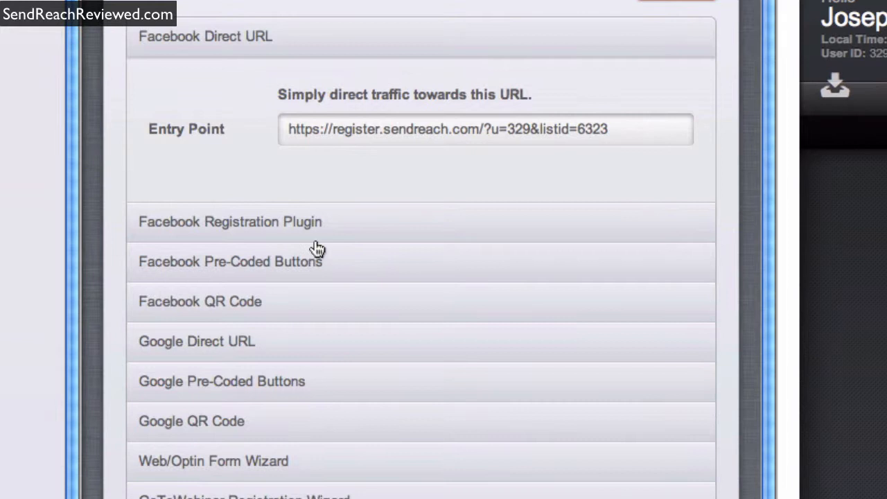
{"action": "mouse_move", "coordinate": [217, 270]}
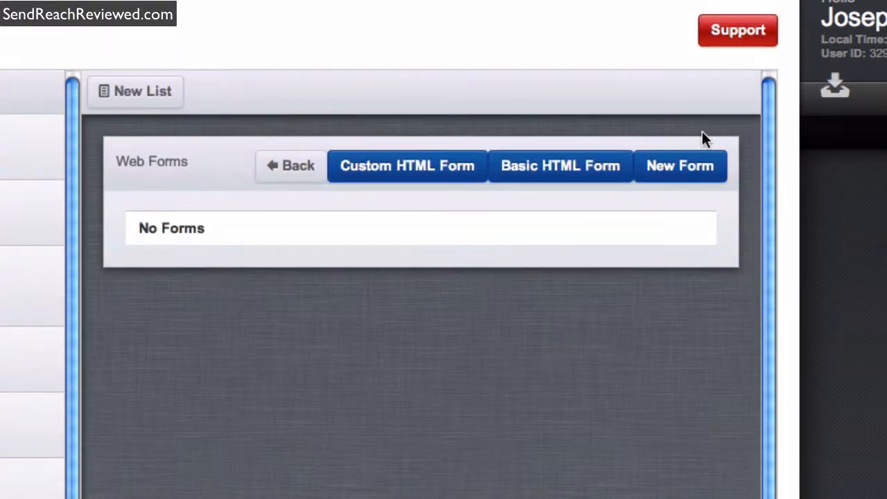
{"action": "mouse_move", "coordinate": [679, 166]}
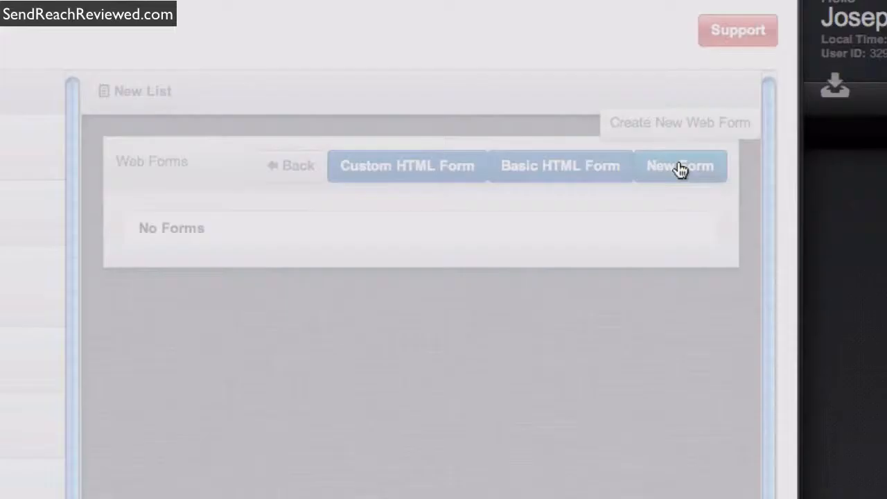
{"action": "left_click", "coordinate": [679, 166]}
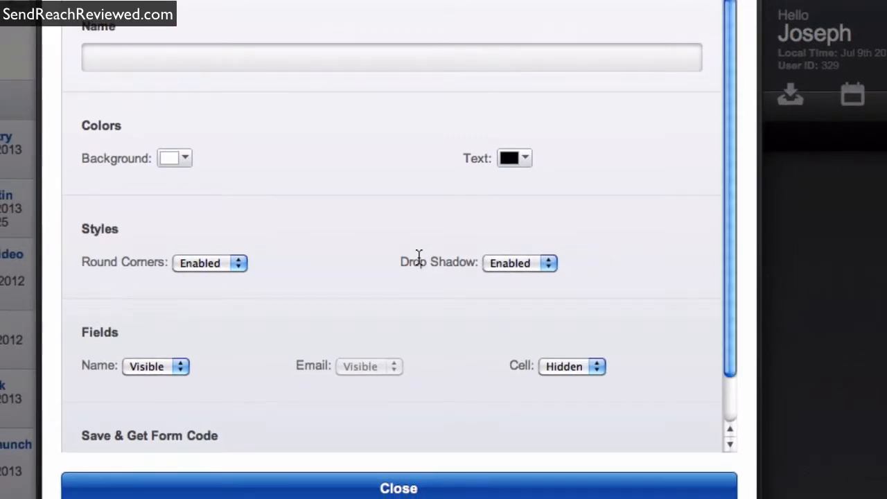
{"action": "mouse_move", "coordinate": [391, 275]}
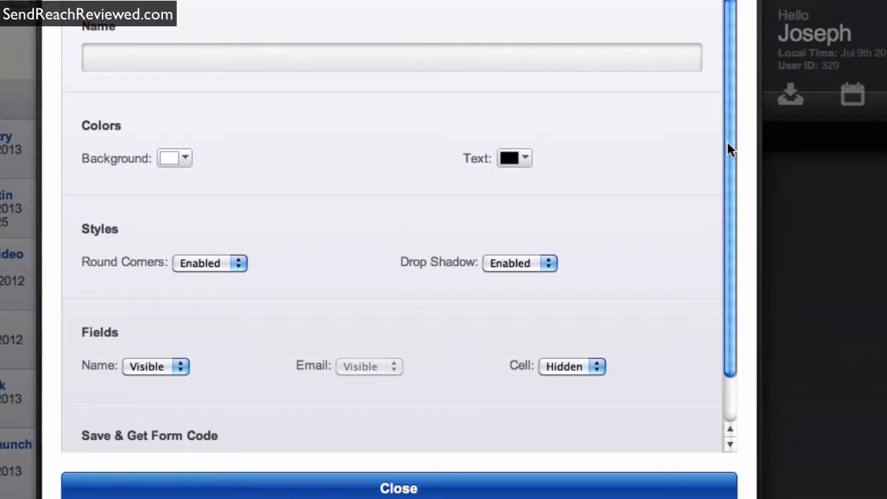
{"action": "left_click", "coordinate": [390, 58]}
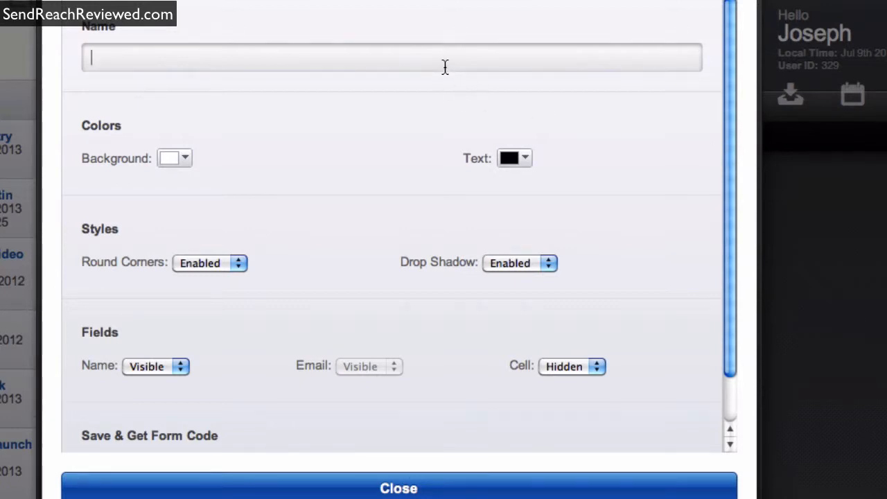
{"action": "type", "text": "send"}
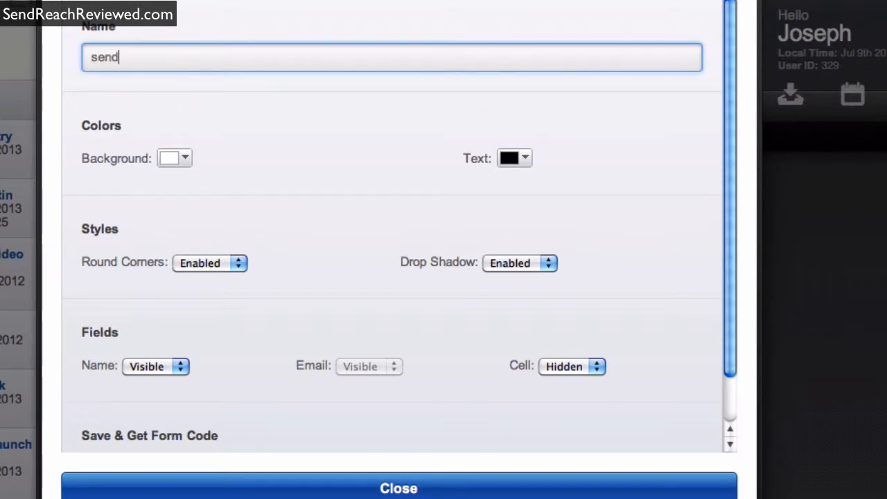
{"action": "type", "text": "reach te"}
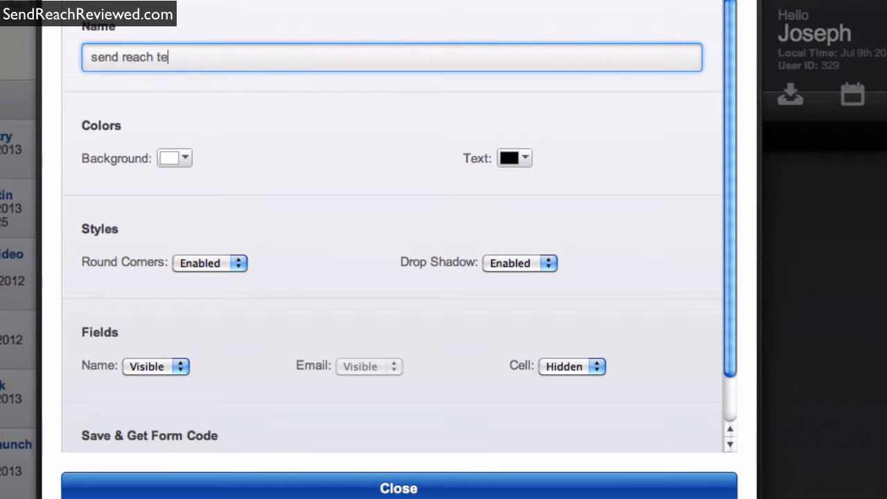
{"action": "type", "text": "st"}
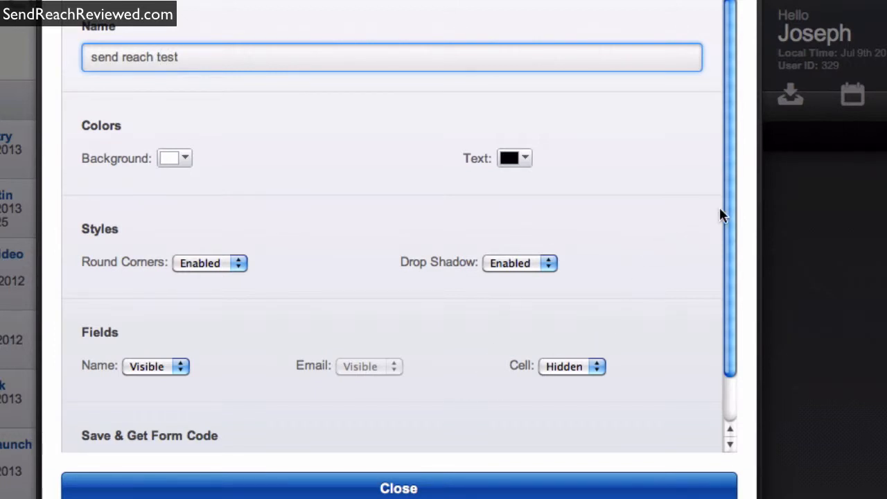
{"action": "scroll", "scroll_direction": "down", "scroll_amount": 3}
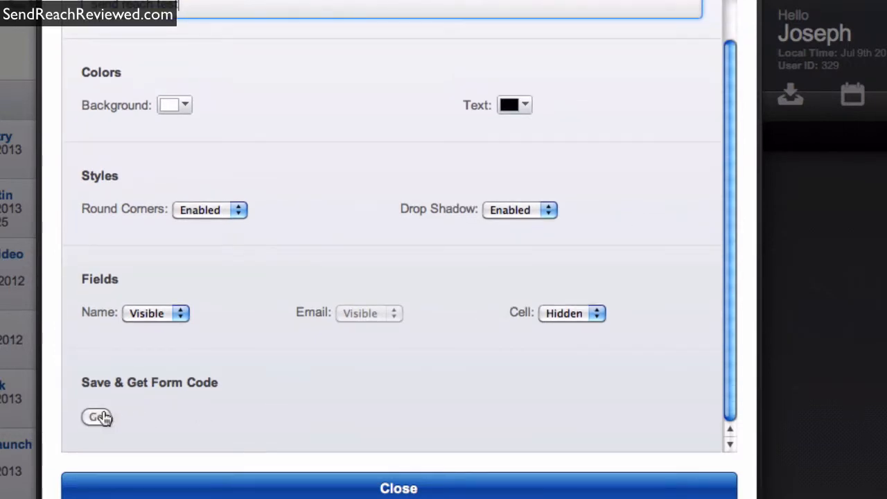
{"action": "left_click", "coordinate": [97, 415]}
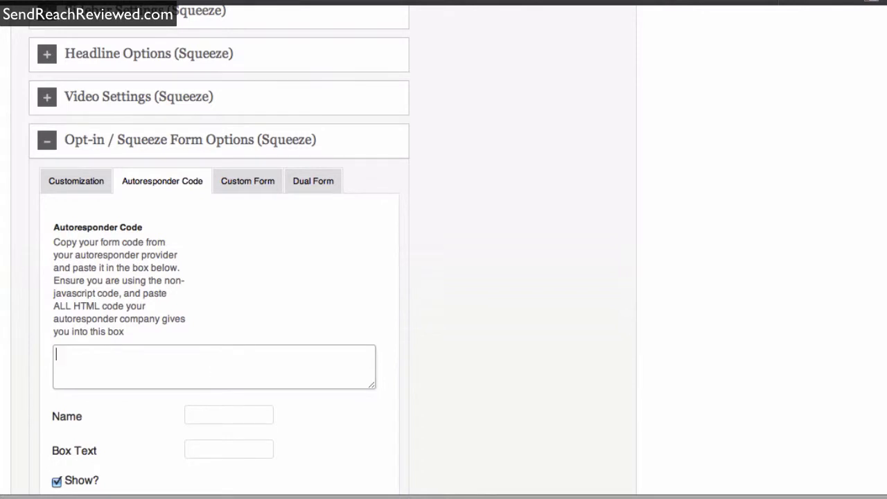
- Paste the SendReach form HTML ending in </script> into the Autoresponder Code box
{"action": "scroll", "scroll_direction": "down", "scroll_amount": 3}
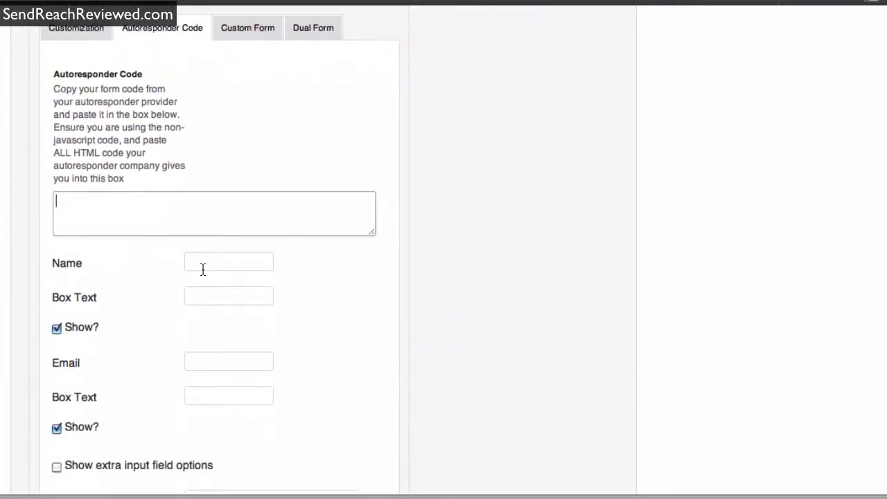
{"action": "type", "text": "</script>"}
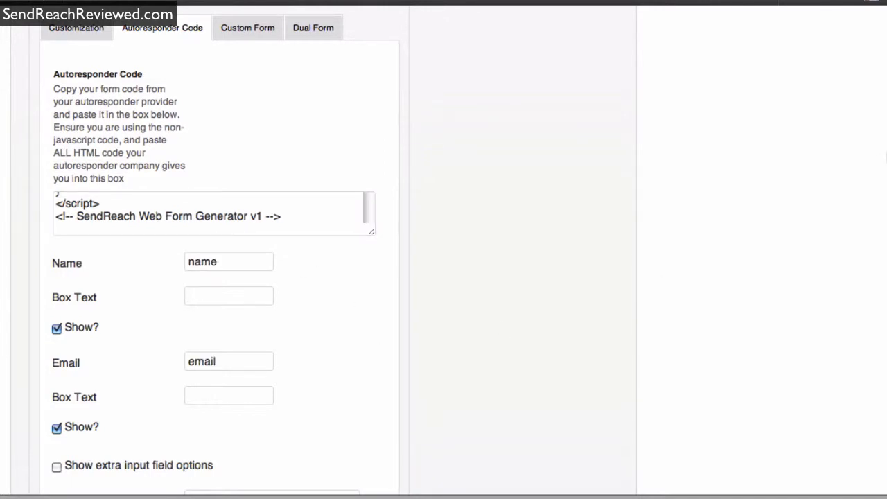
{"action": "scroll", "scroll_direction": "down", "scroll_amount": 3}
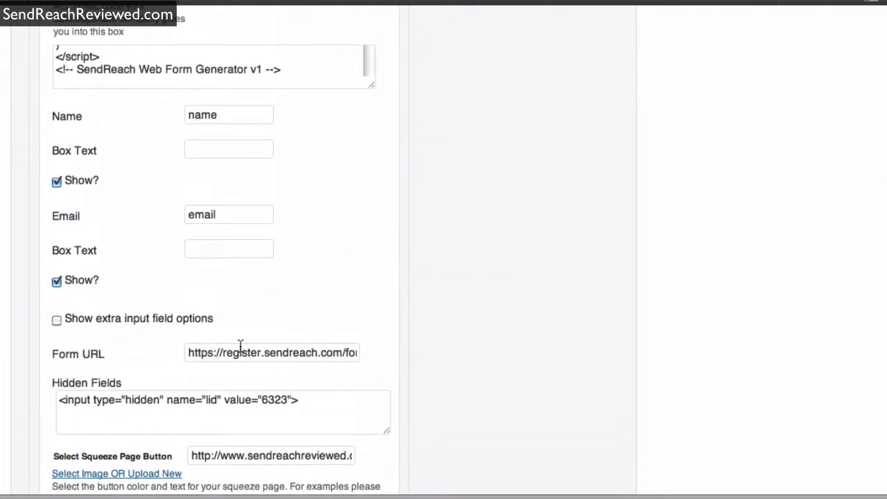
{"action": "mouse_move", "coordinate": [89, 338]}
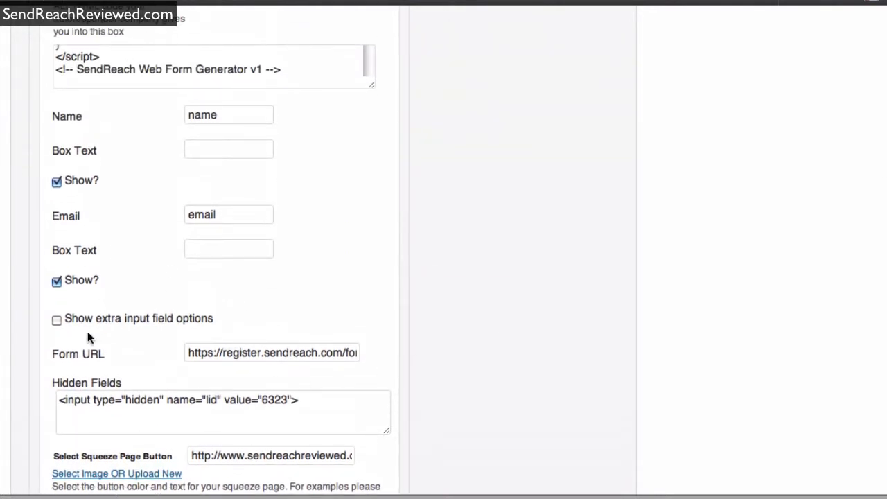
- Check the extra input field options and Form URL, then update the squeeze page
{"action": "left_click", "coordinate": [55, 319]}
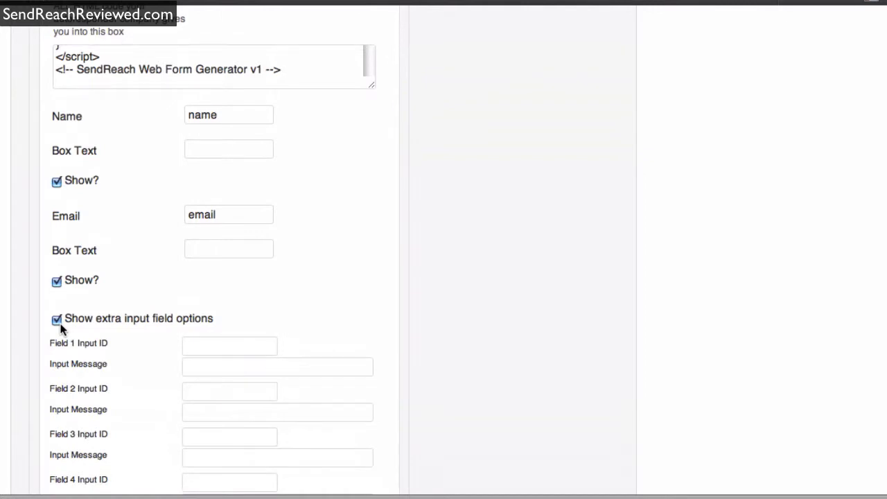
{"action": "left_click", "coordinate": [55, 319]}
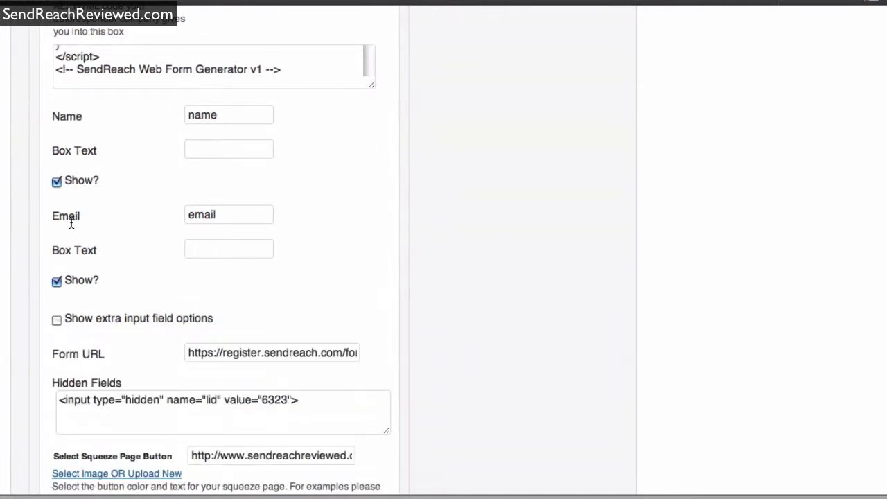
{"action": "left_click", "coordinate": [55, 180]}
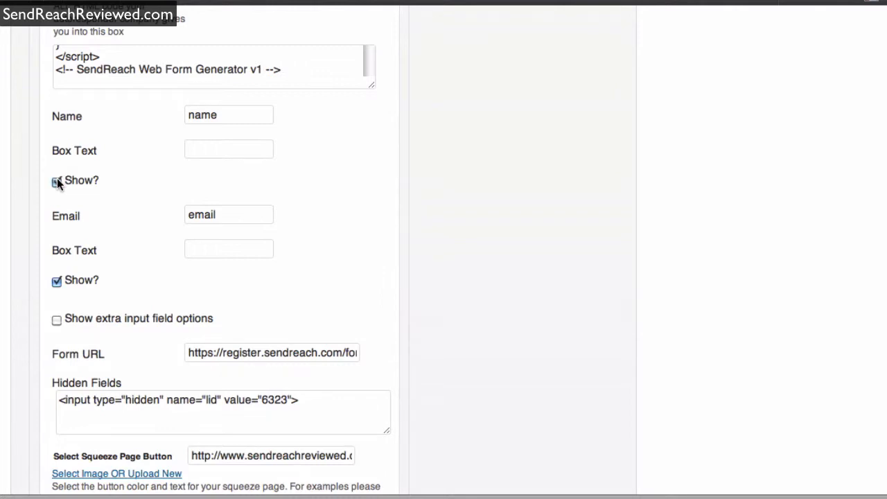
{"action": "left_click", "coordinate": [57, 182]}
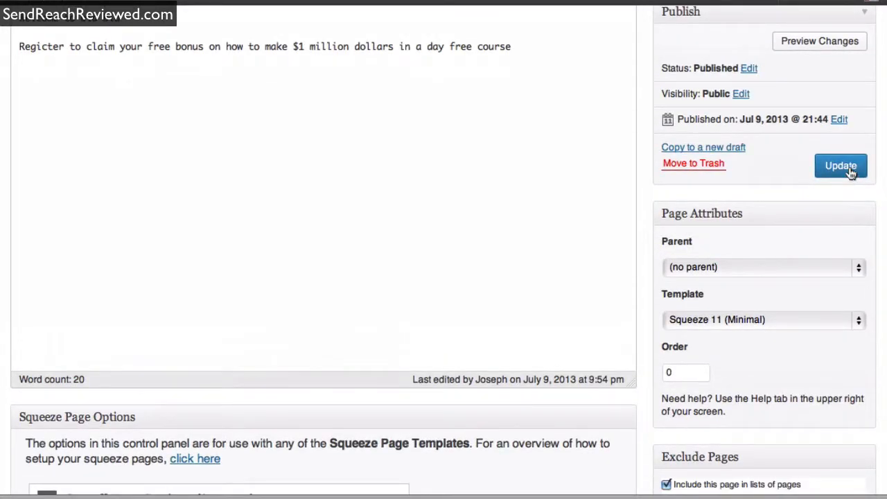
{"action": "left_click", "coordinate": [840, 165]}
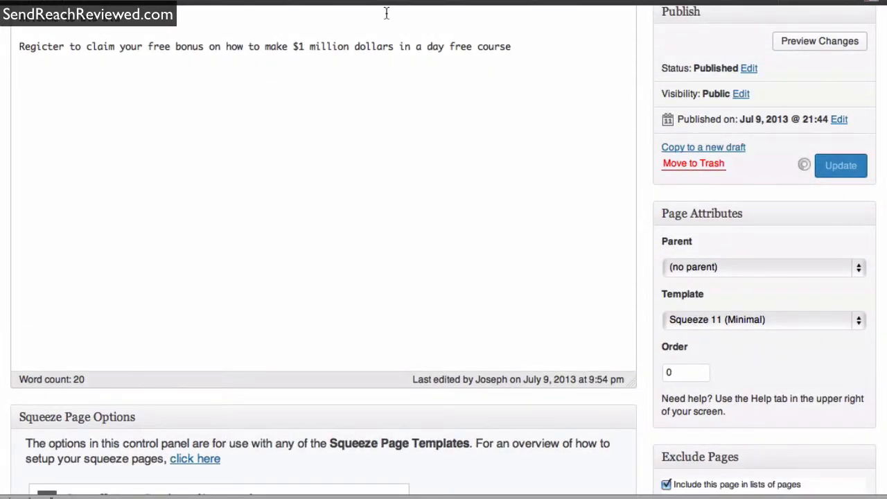
{"action": "left_click", "coordinate": [819, 41]}
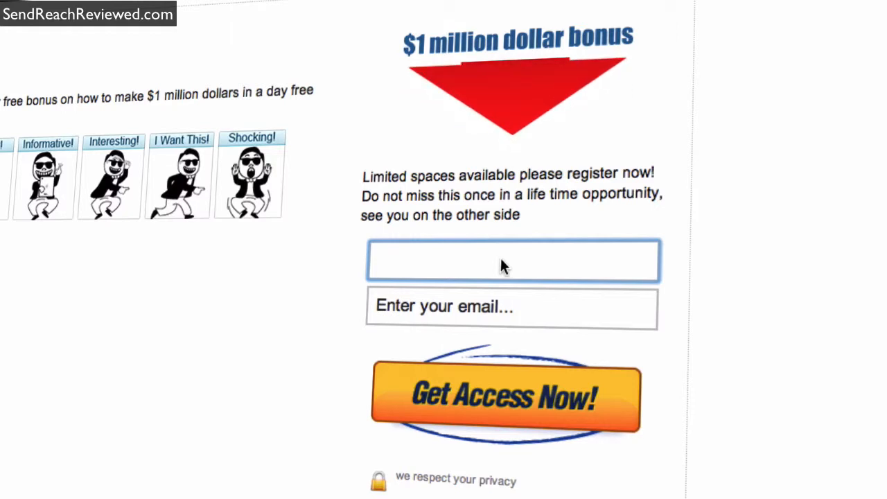
- View the live squeeze page and place the cursor in the opt-in form's name field
{"action": "left_click", "coordinate": [512, 261]}
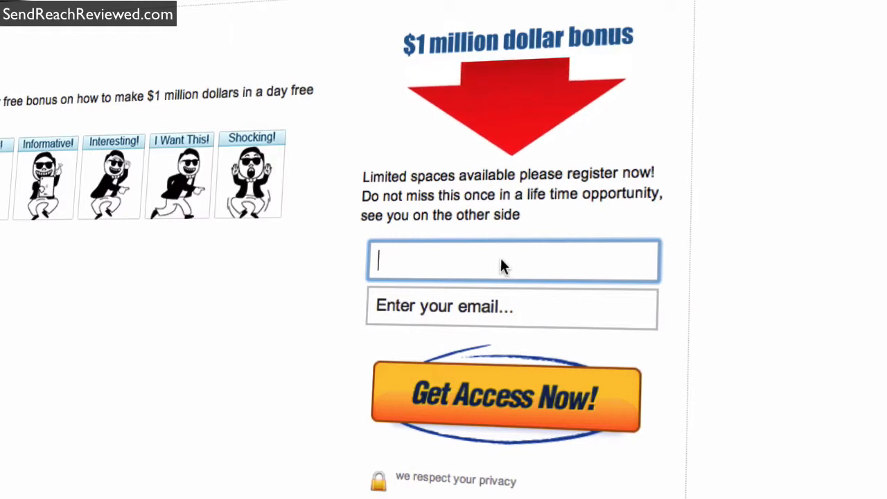